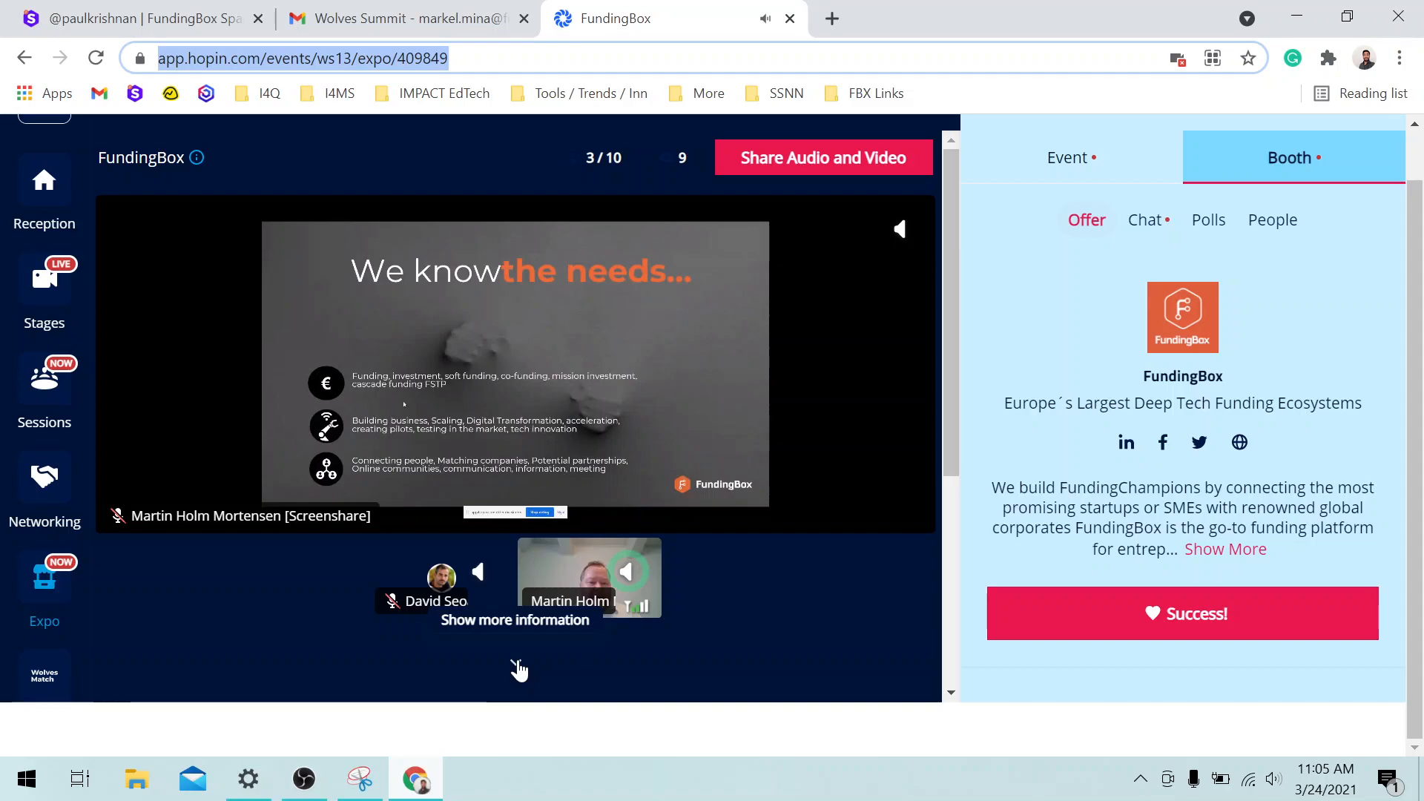
Open the FundingBox booth Chat tab to view attendee messages while the presentation plays
left_click(1144, 220)
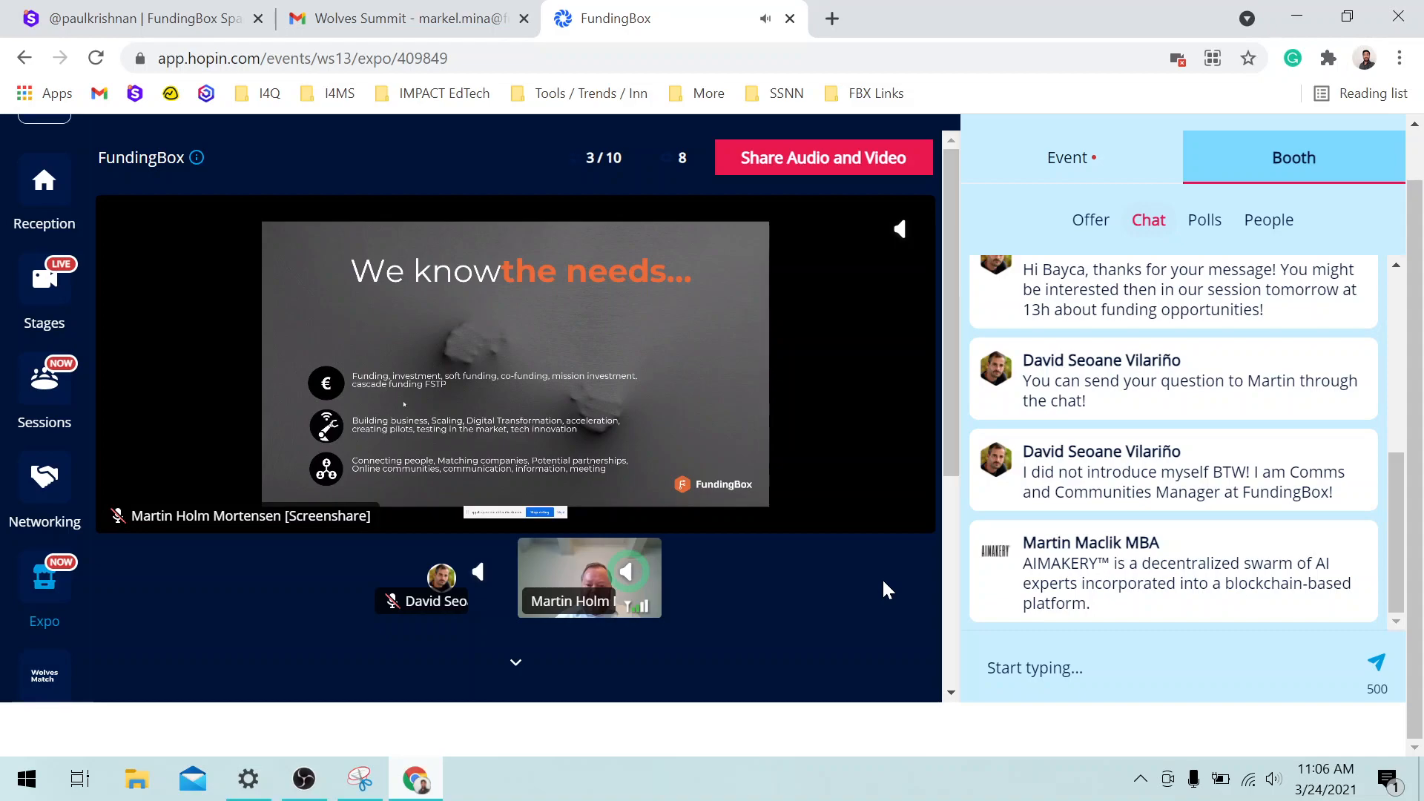
mouse_move(515, 663)
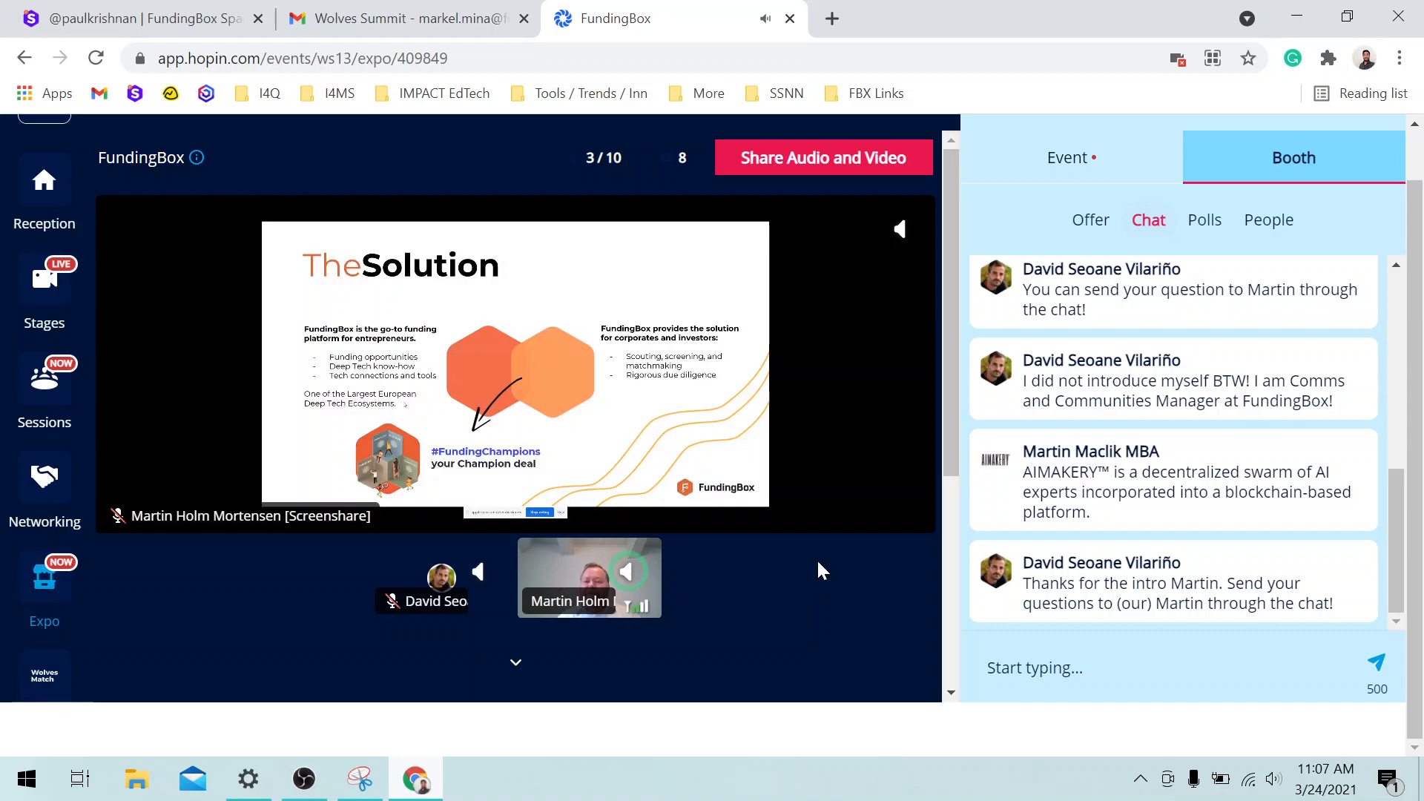
Scroll the booth chat to the newest message about meeting the Champions at the ScaleUp Box
scroll("down", 3)
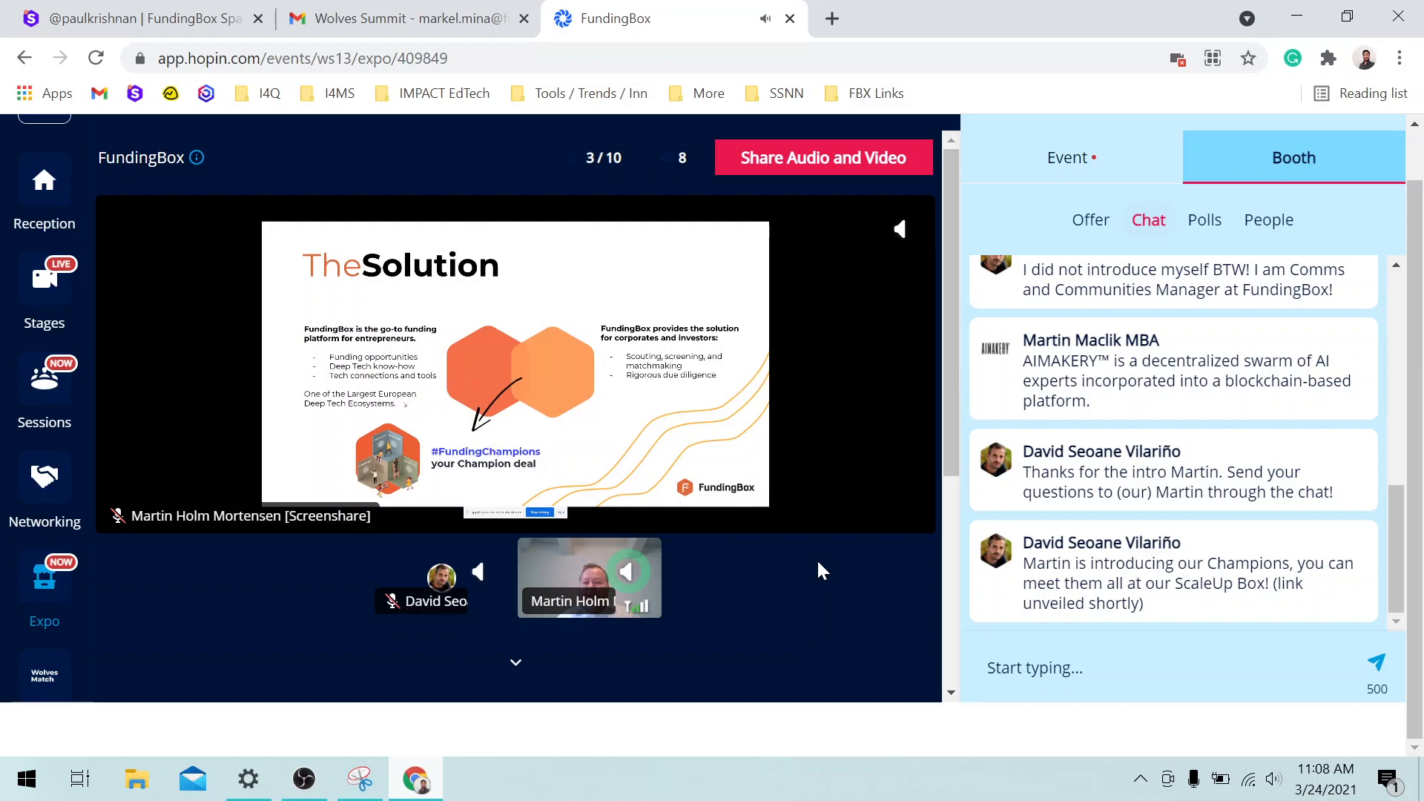